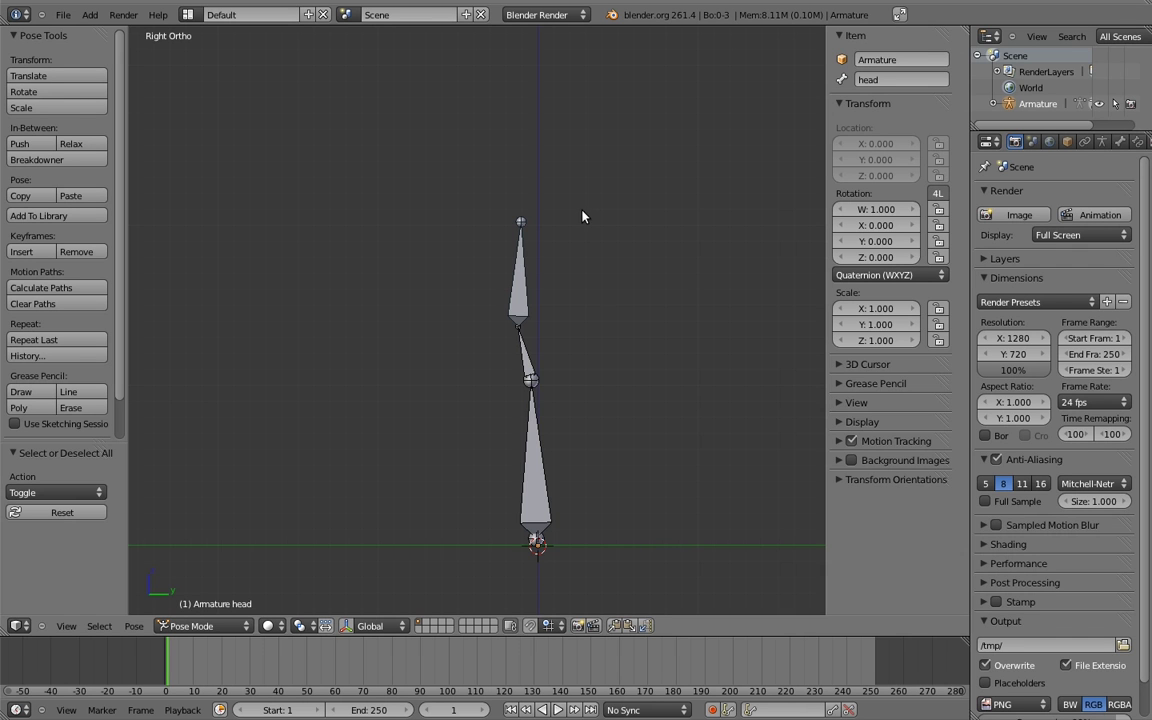
{"action": "mouse_move", "coordinate": [591, 231]}
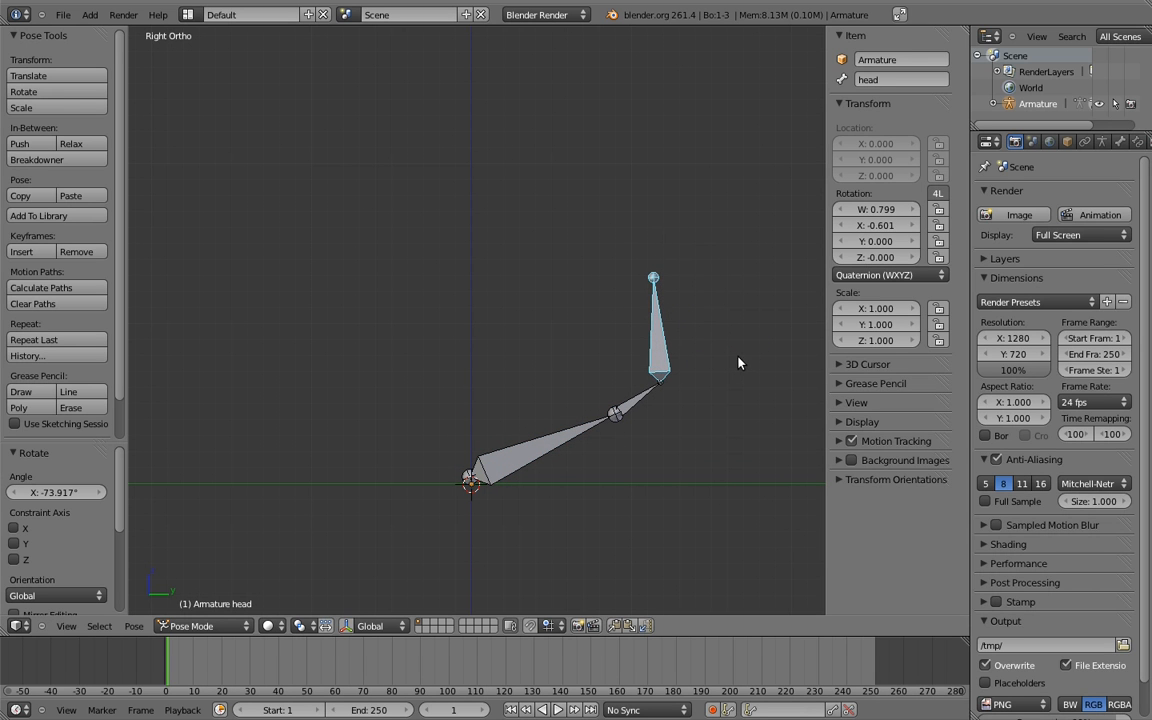
{"action": "mouse_move", "coordinate": [736, 365]}
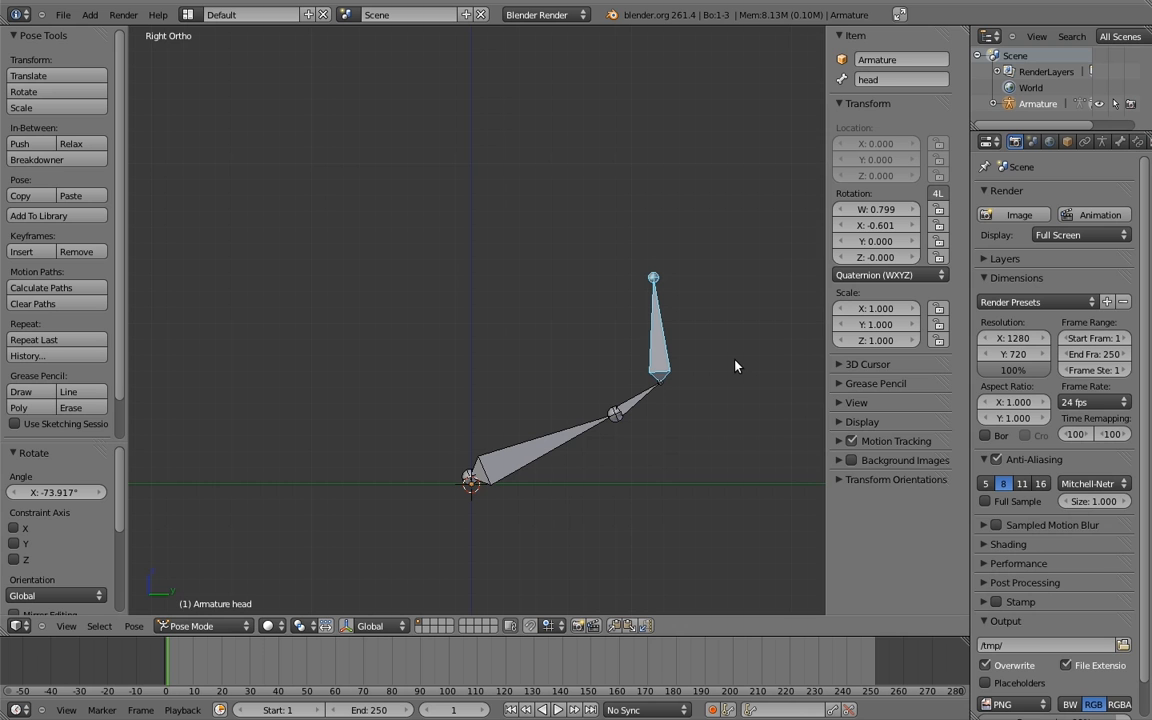
Step: Rotate the head bone about 30 degrees on X to preview the neck chain bending
{"action": "left_click", "coordinate": [645, 400]}
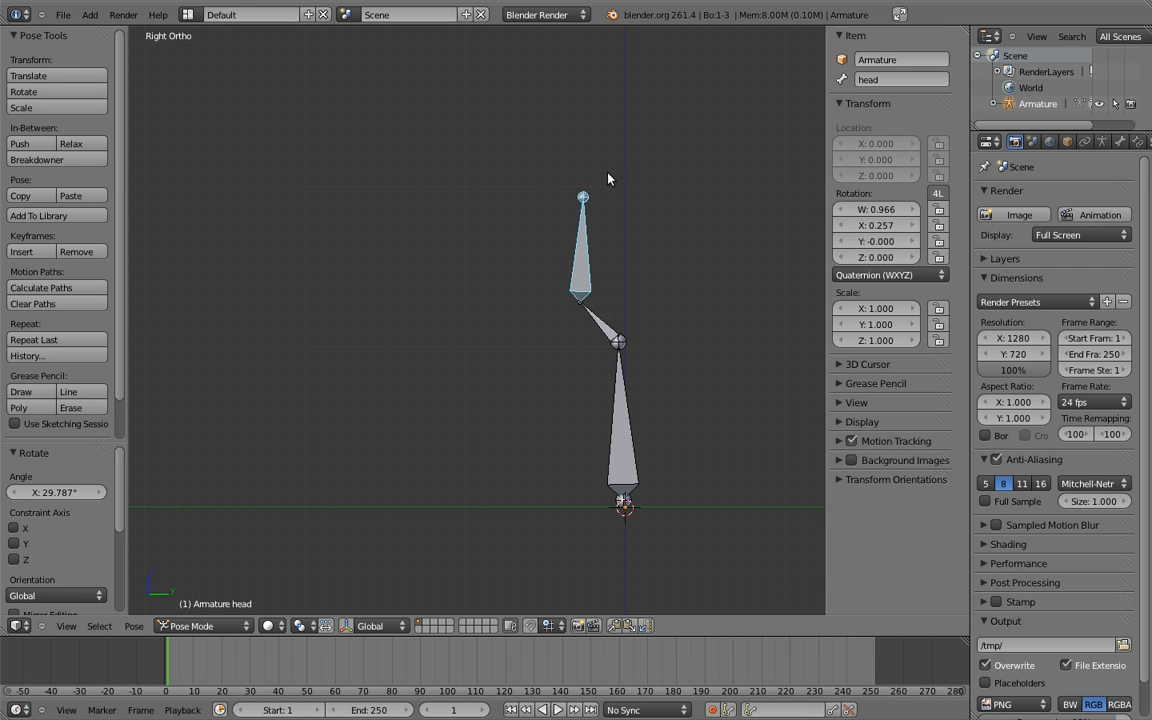
{"action": "mouse_move", "coordinate": [667, 244]}
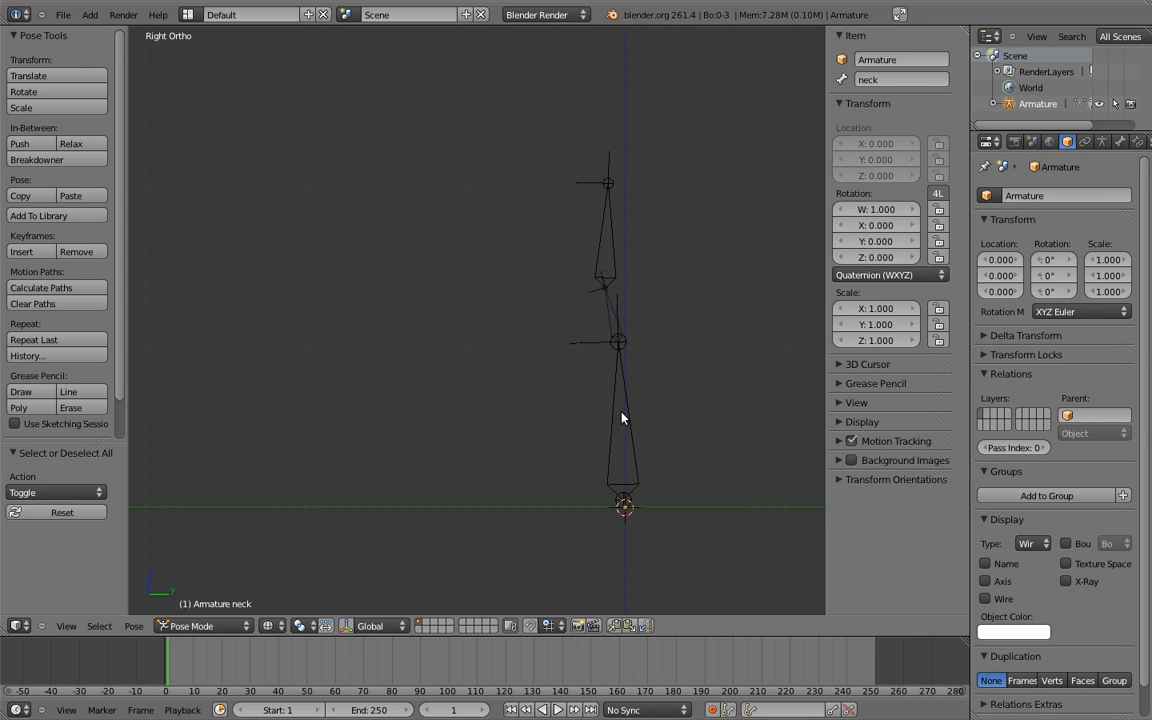
{"action": "mouse_move", "coordinate": [656, 328]}
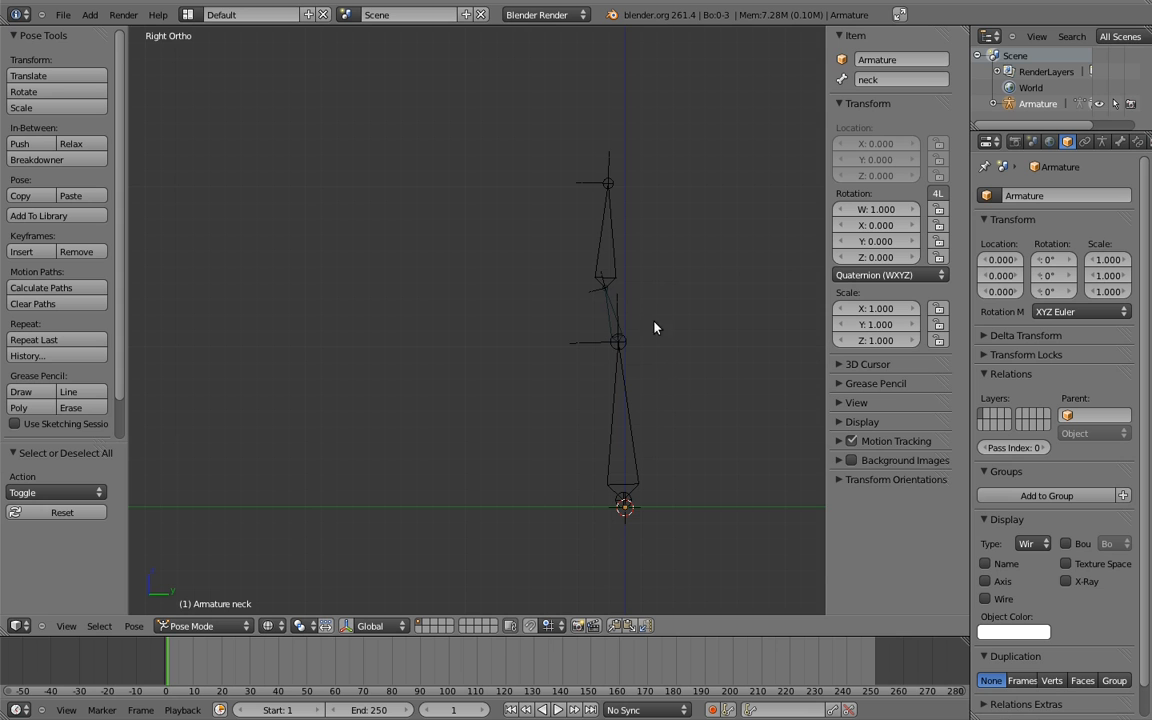
{"action": "mouse_move", "coordinate": [688, 420]}
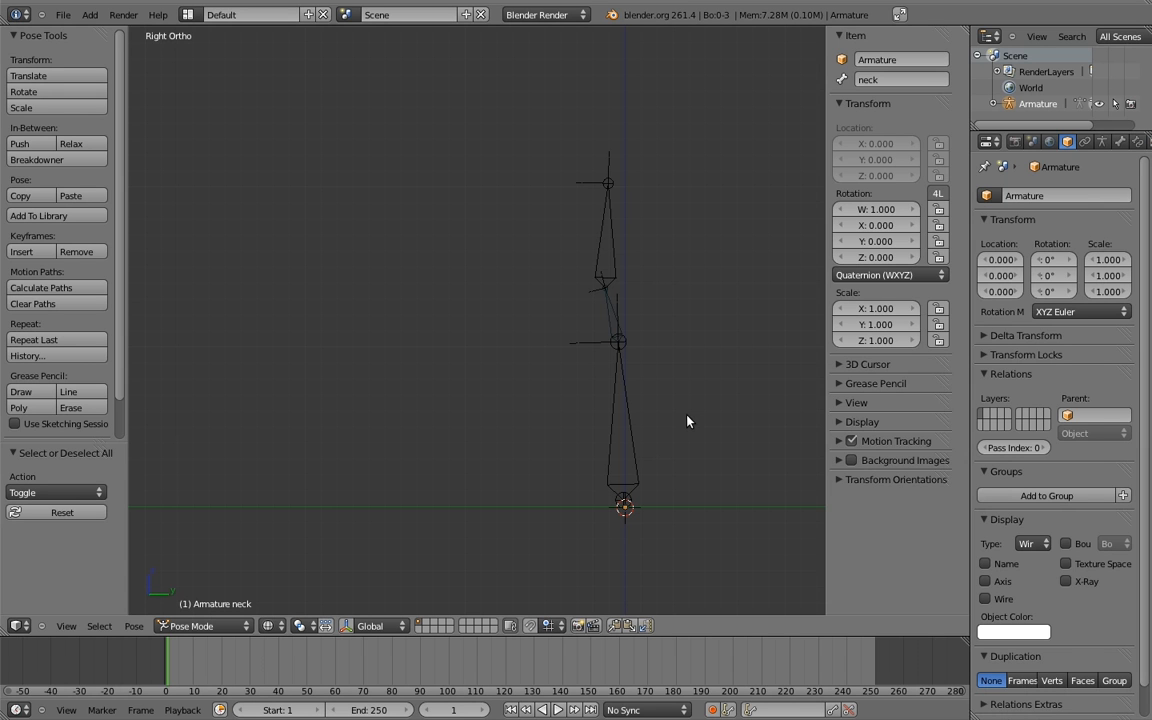
{"action": "mouse_move", "coordinate": [642, 297]}
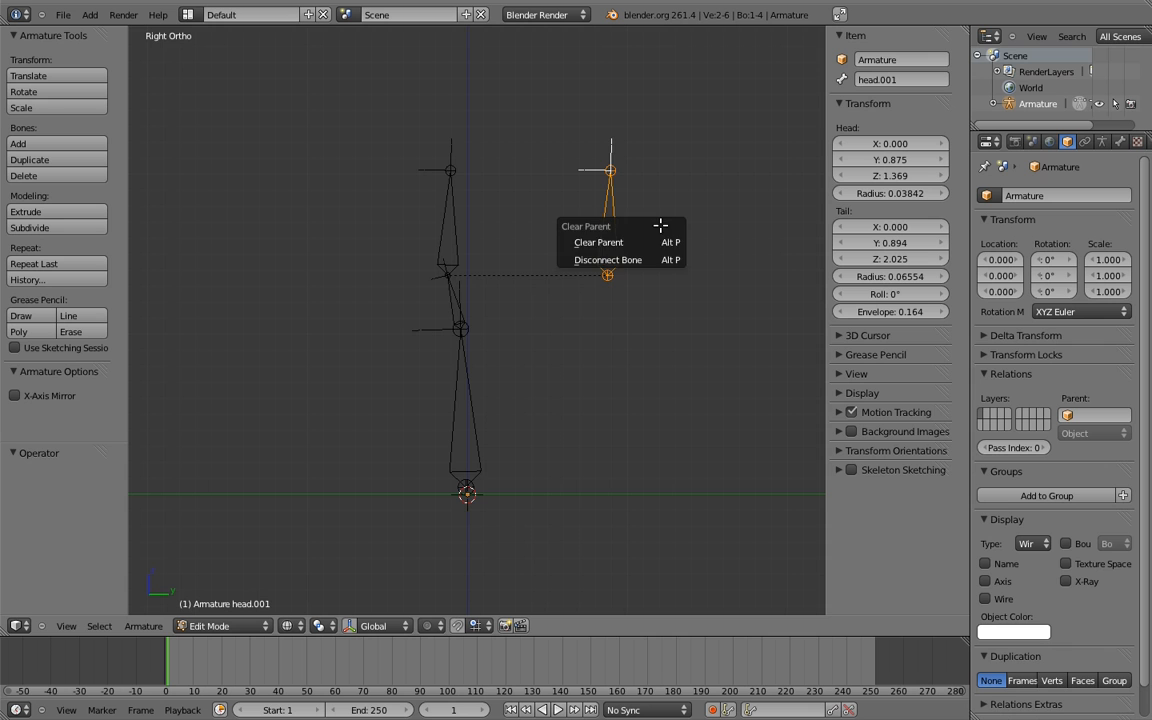
Step: Clear head.001's parent and add a Copy Rotation constraint to the neck
{"action": "left_click", "coordinate": [598, 242]}
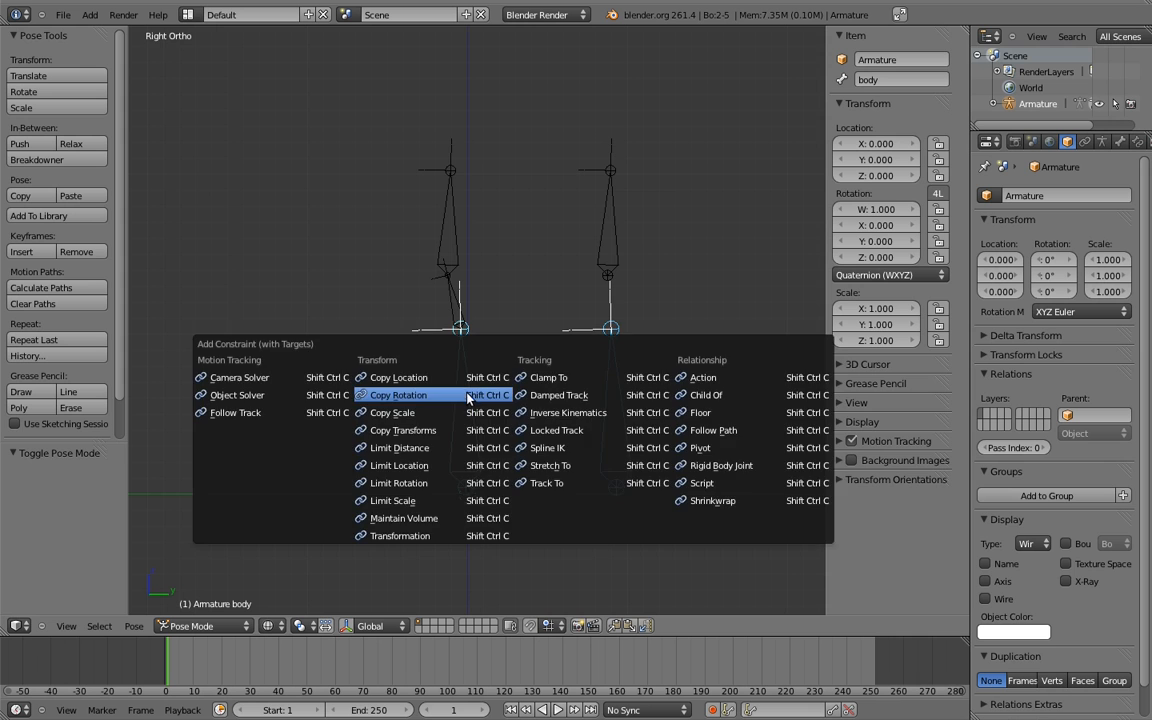
{"action": "left_click", "coordinate": [396, 395]}
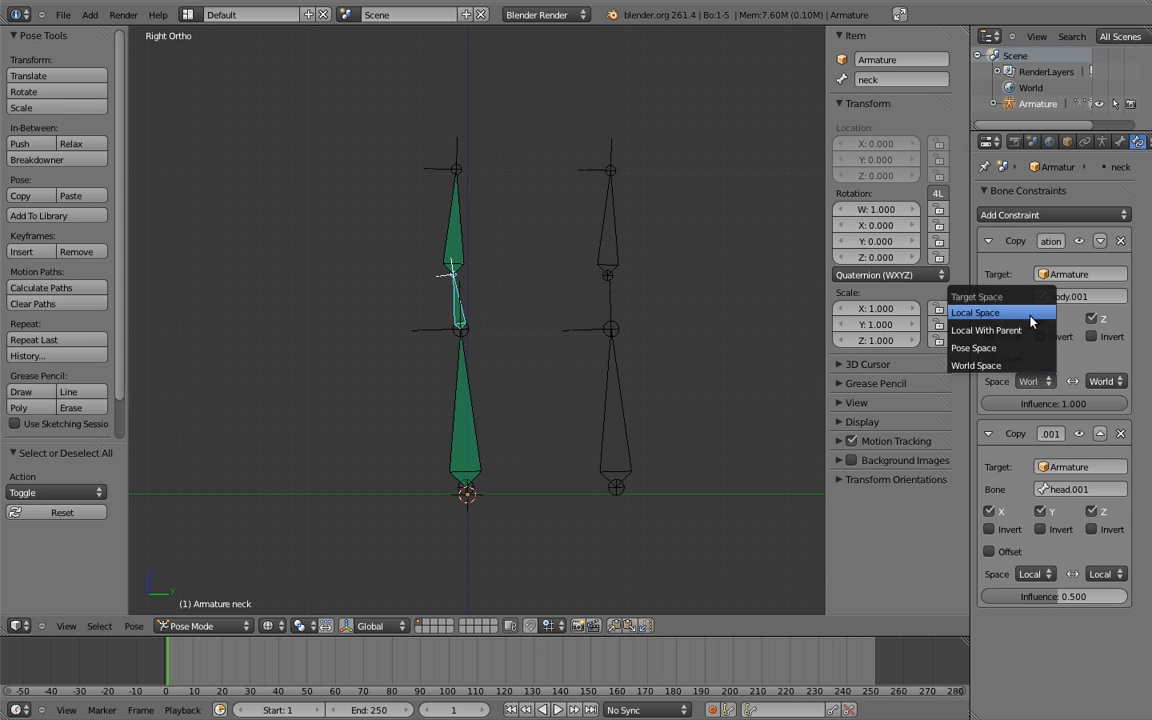
Step: Set the constraint to Local Space and tilt body.001 to test the neck following
{"action": "left_click", "coordinate": [981, 312]}
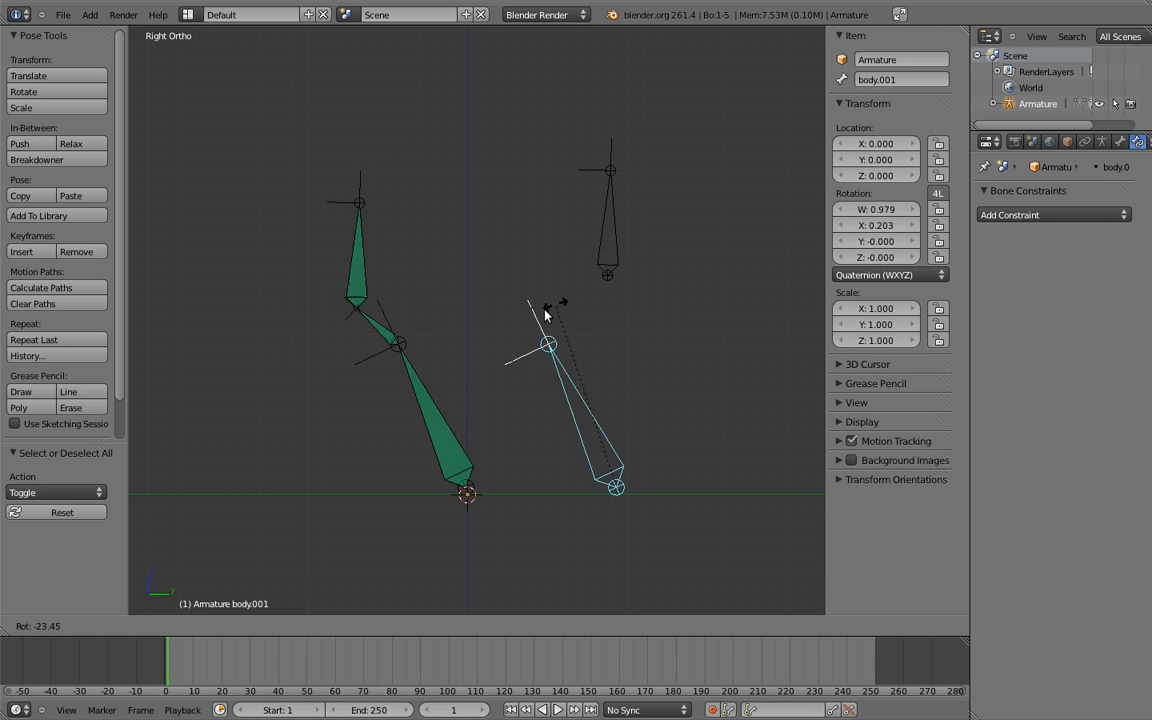
{"action": "left_click_drag", "start_coordinate": [547, 345], "coordinate": [760, 495]}
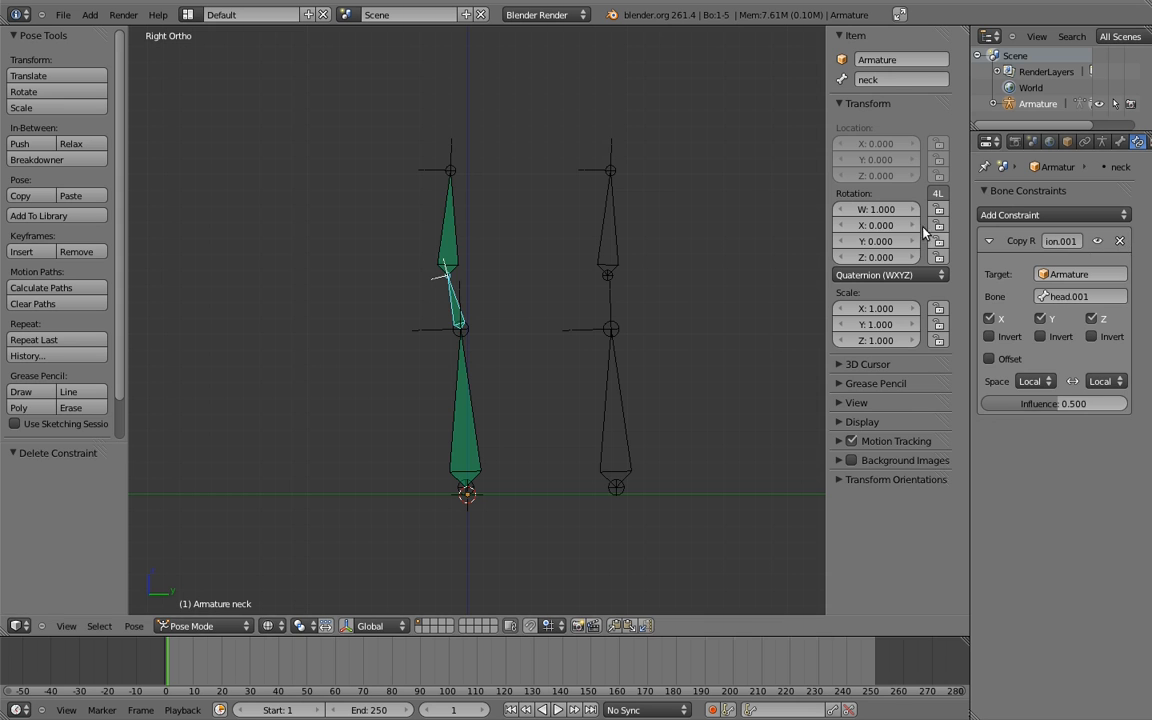
{"action": "left_click_drag", "start_coordinate": [450, 250], "coordinate": [505, 295]}
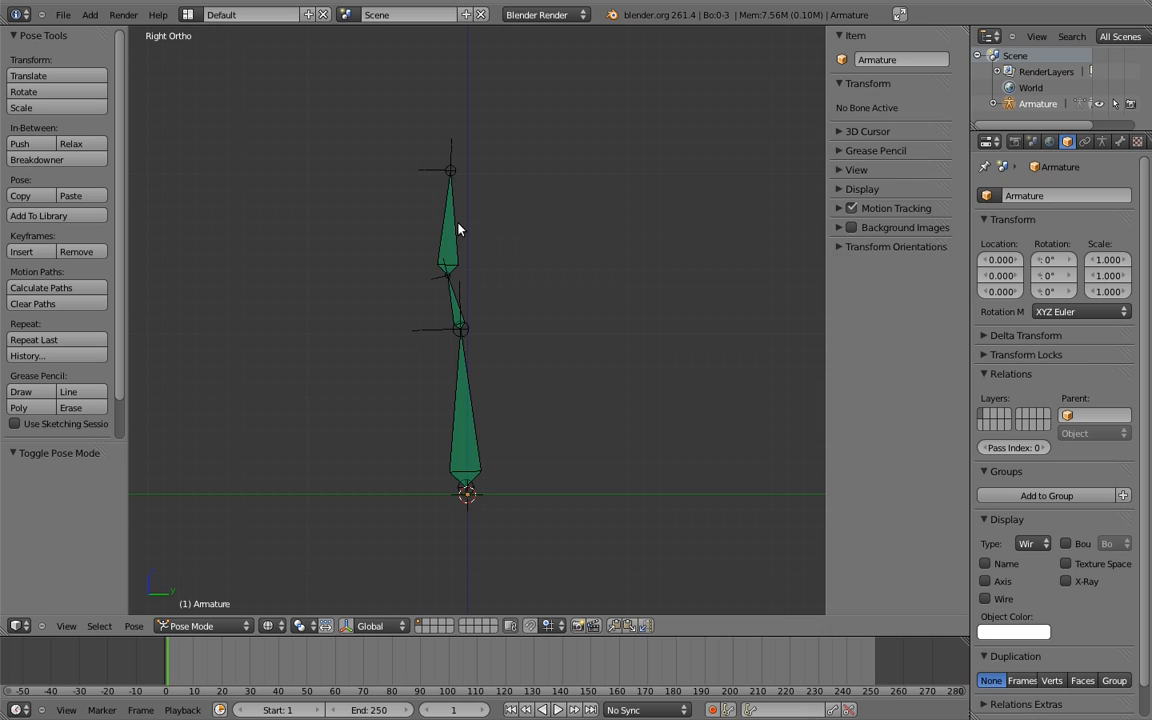
Step: Select the neck bone and delete its Copy Rotation constraint
{"action": "left_click", "coordinate": [453, 220]}
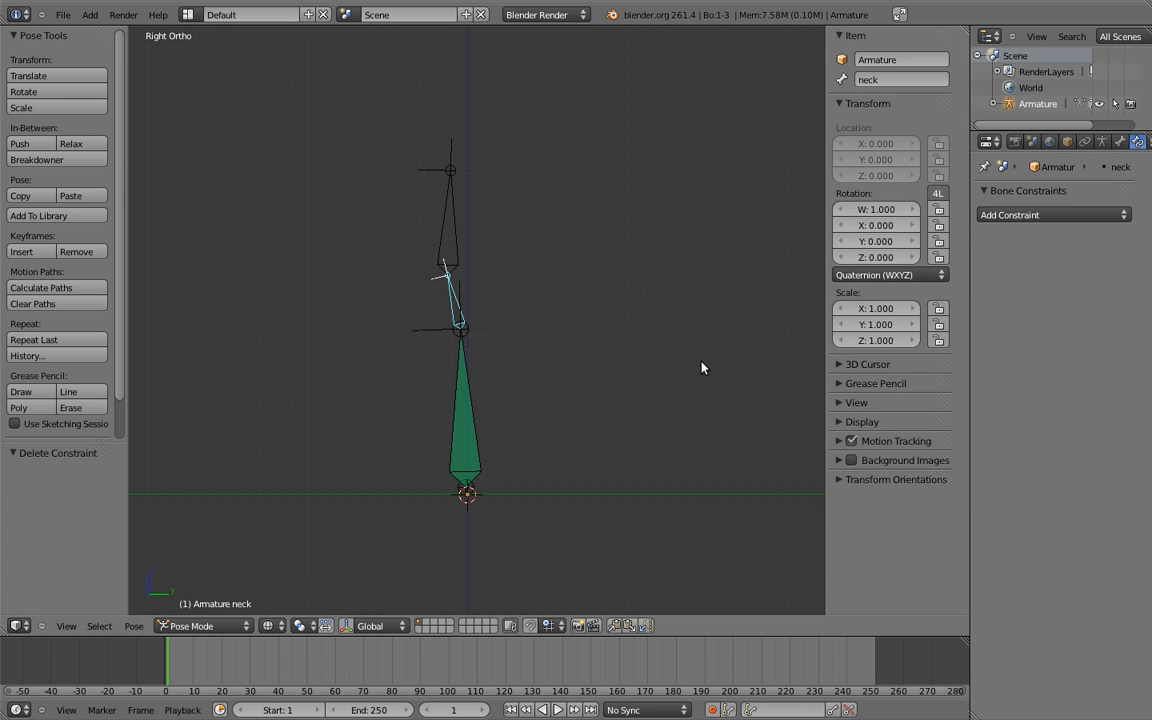
{"action": "left_click", "coordinate": [465, 420]}
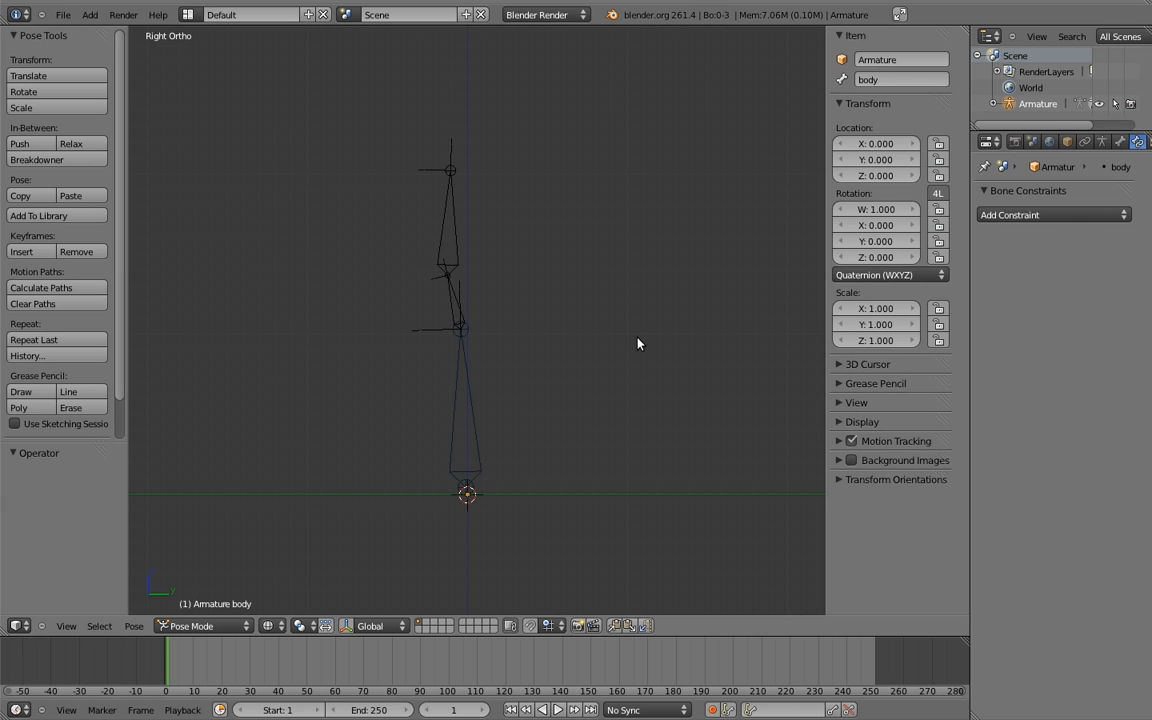
{"action": "mouse_move", "coordinate": [634, 347]}
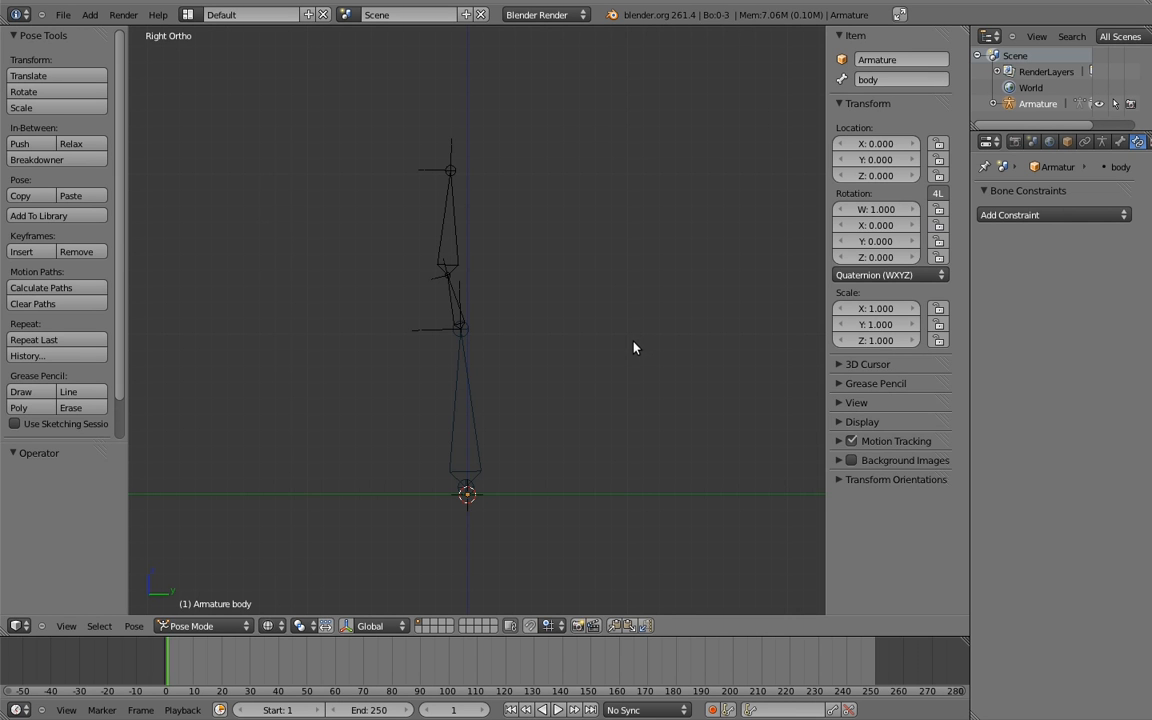
Step: Place the short body.001 bone inside the base of the body bone in Edit Mode
{"action": "left_click", "coordinate": [205, 626]}
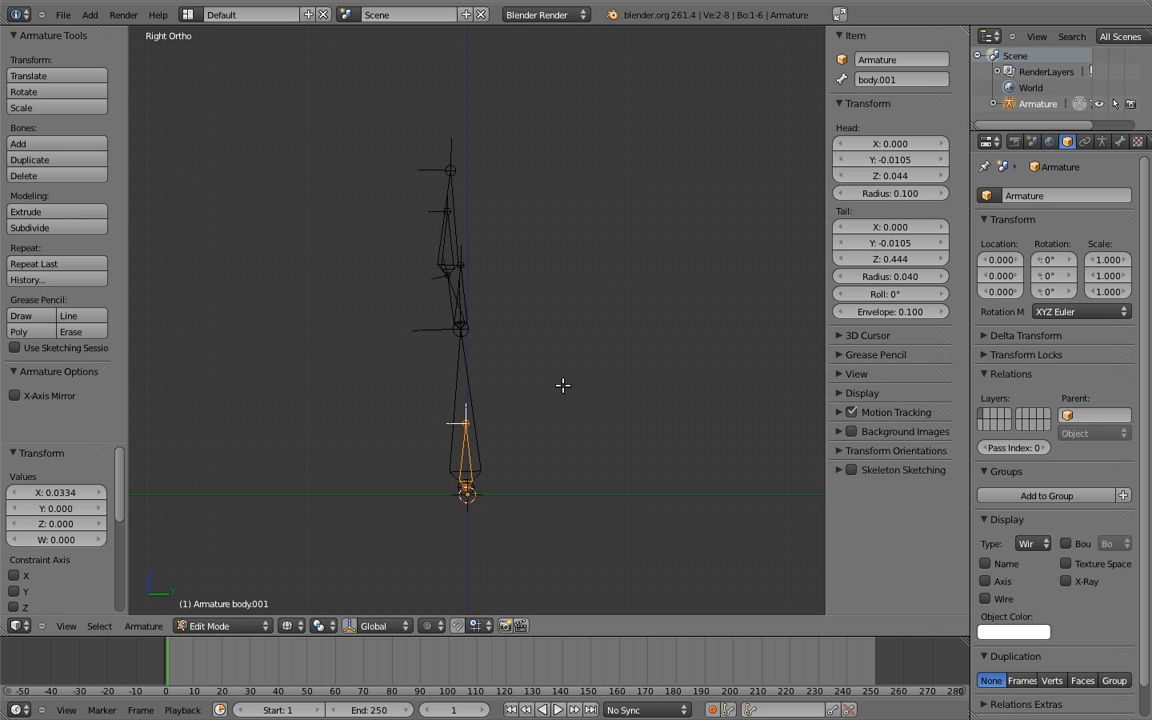
{"action": "mouse_move", "coordinate": [460, 452]}
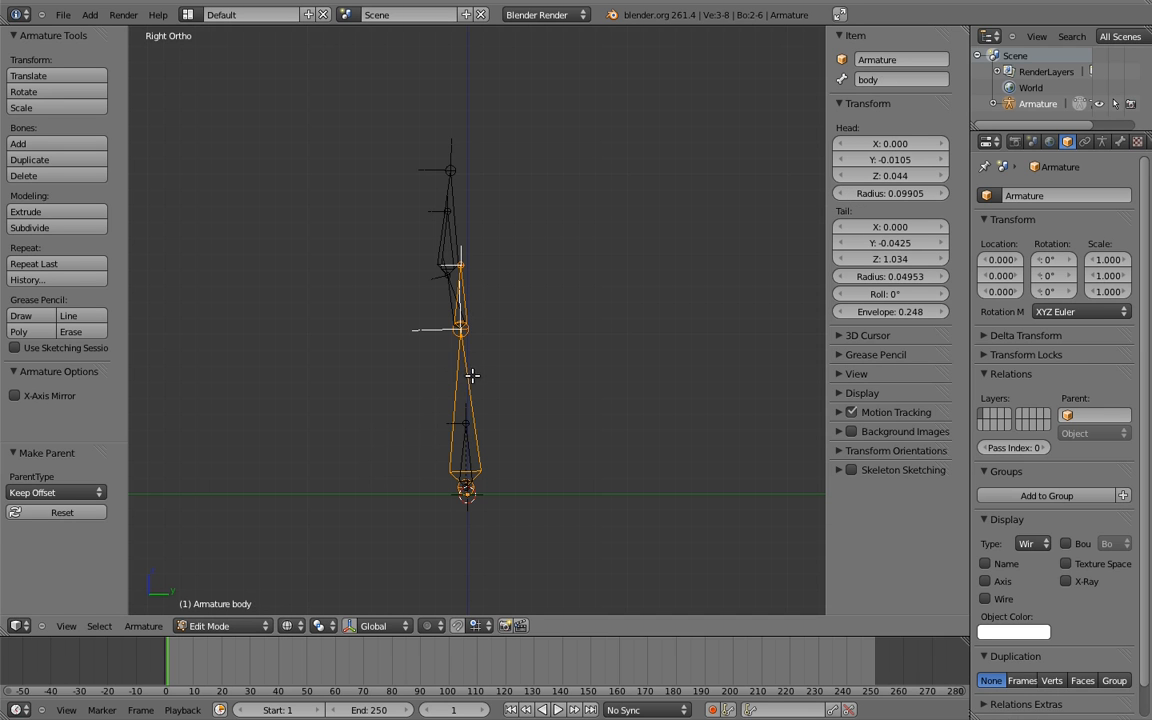
Step: Parent body to body.001 by choosing an option from the Make Parent menu
{"action": "key", "text": "p"}
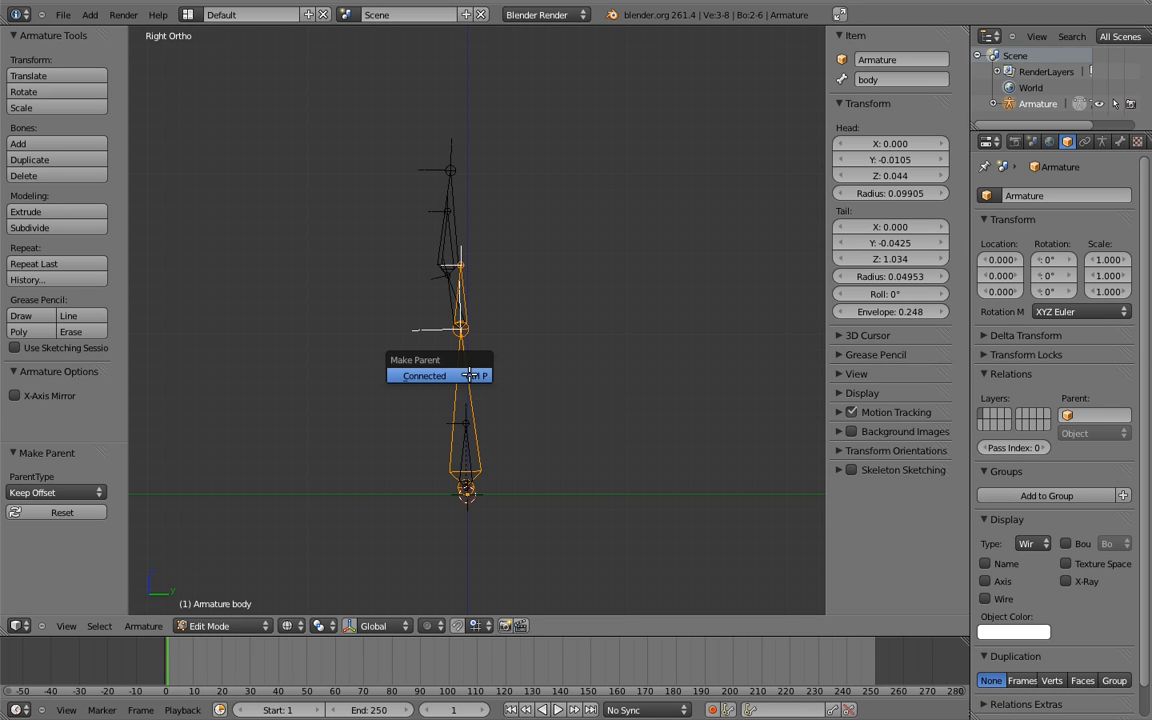
{"action": "left_click", "coordinate": [425, 375]}
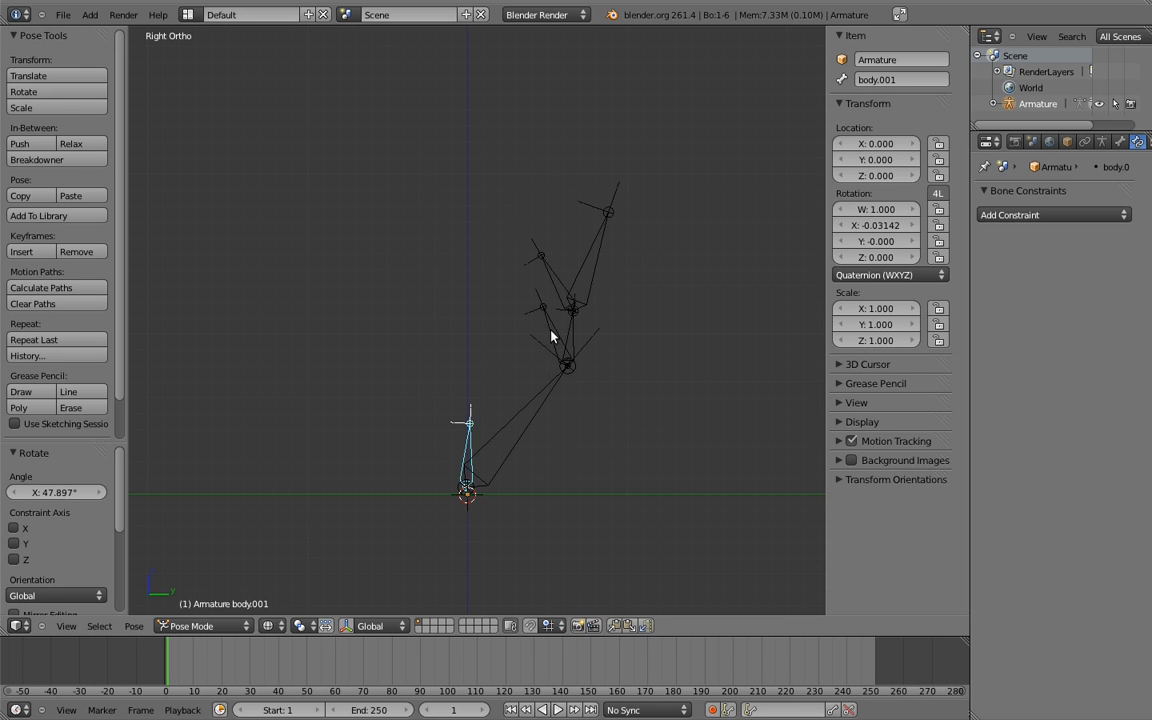
Step: Confirm the body.001 test rotation so the body, neck and head swing along
{"action": "left_click", "coordinate": [545, 258]}
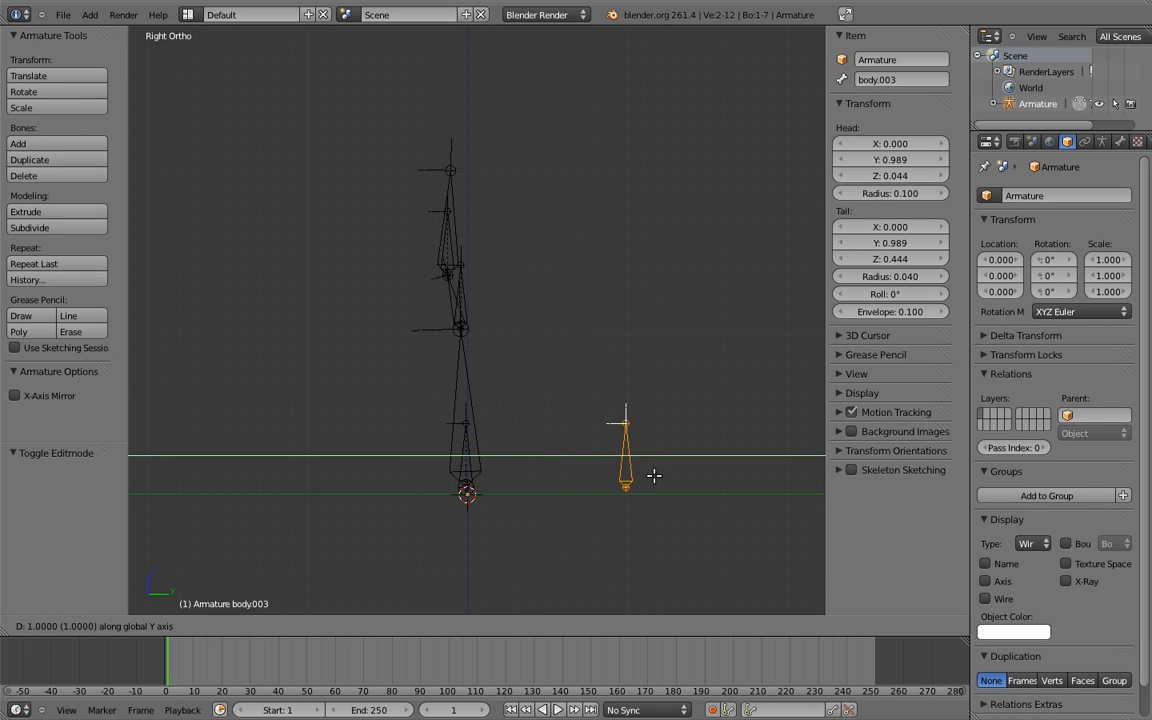
Step: Add Copy Rotation constraints to body.001 and body.002, targeting body.003
{"action": "left_click", "coordinate": [50, 159]}
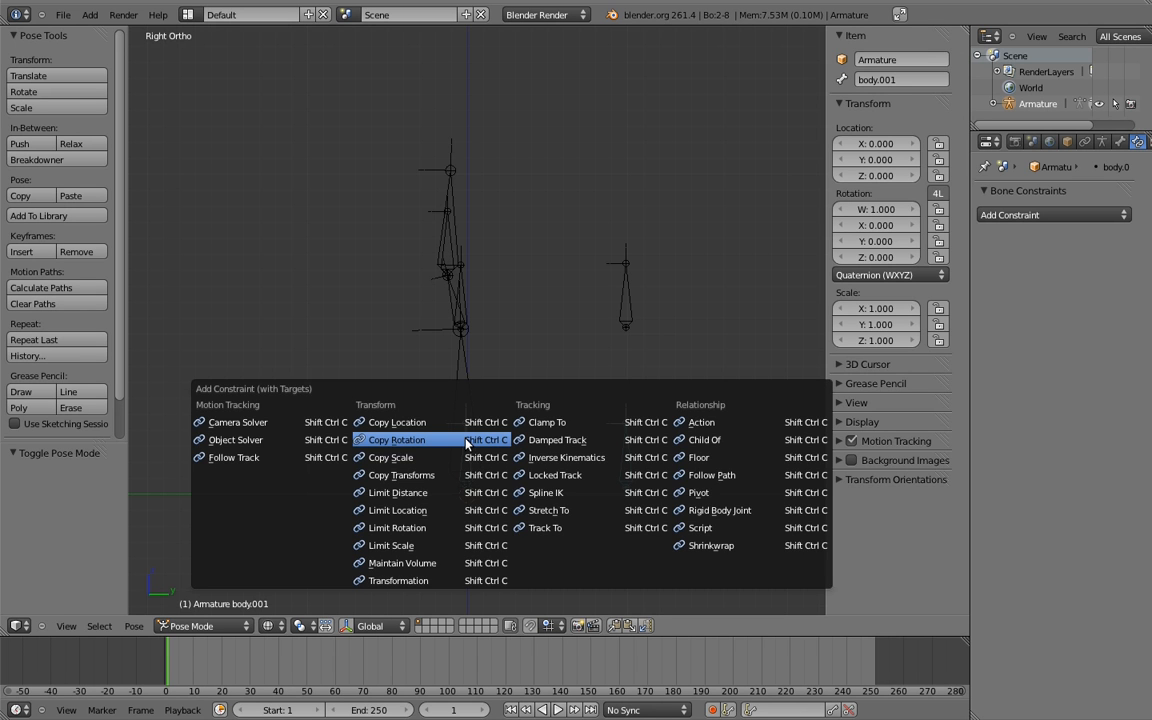
{"action": "left_click", "coordinate": [396, 440]}
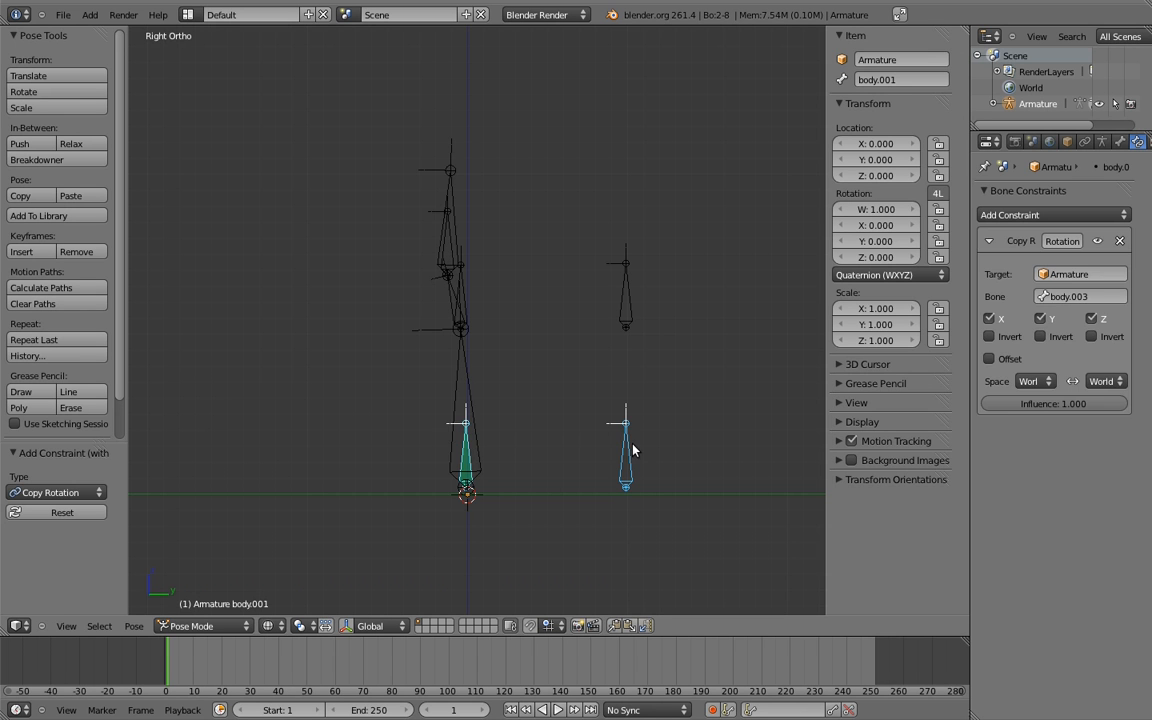
{"action": "left_click", "coordinate": [1050, 214]}
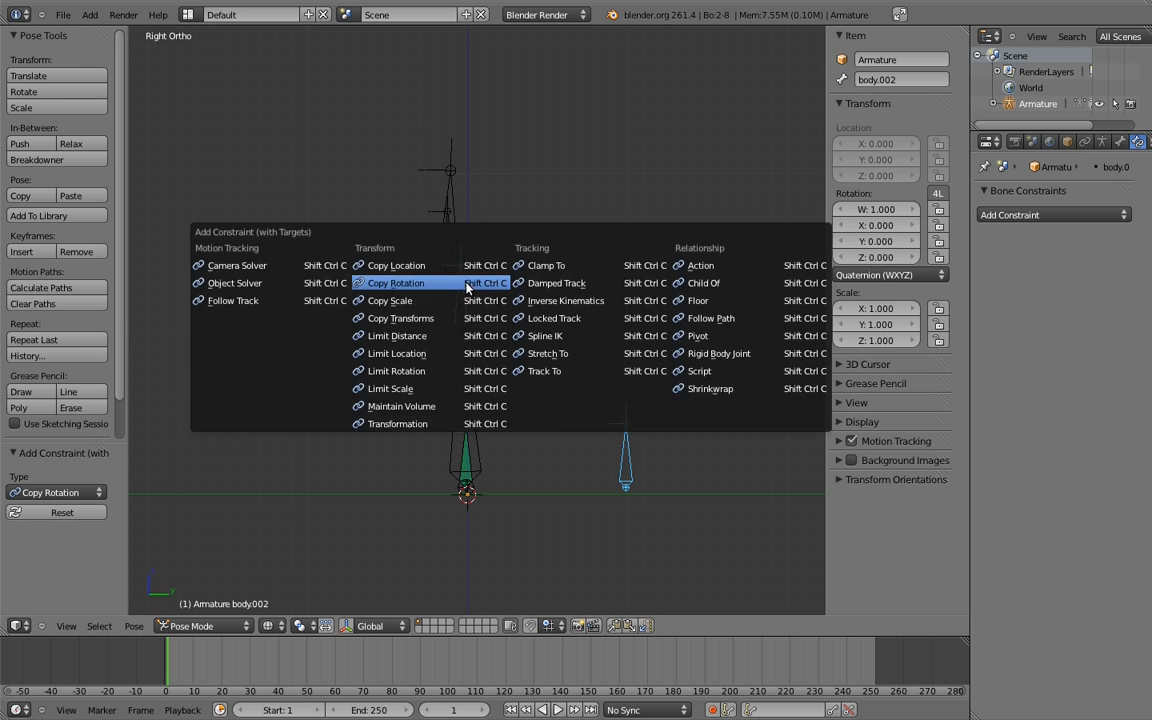
{"action": "left_click", "coordinate": [393, 281]}
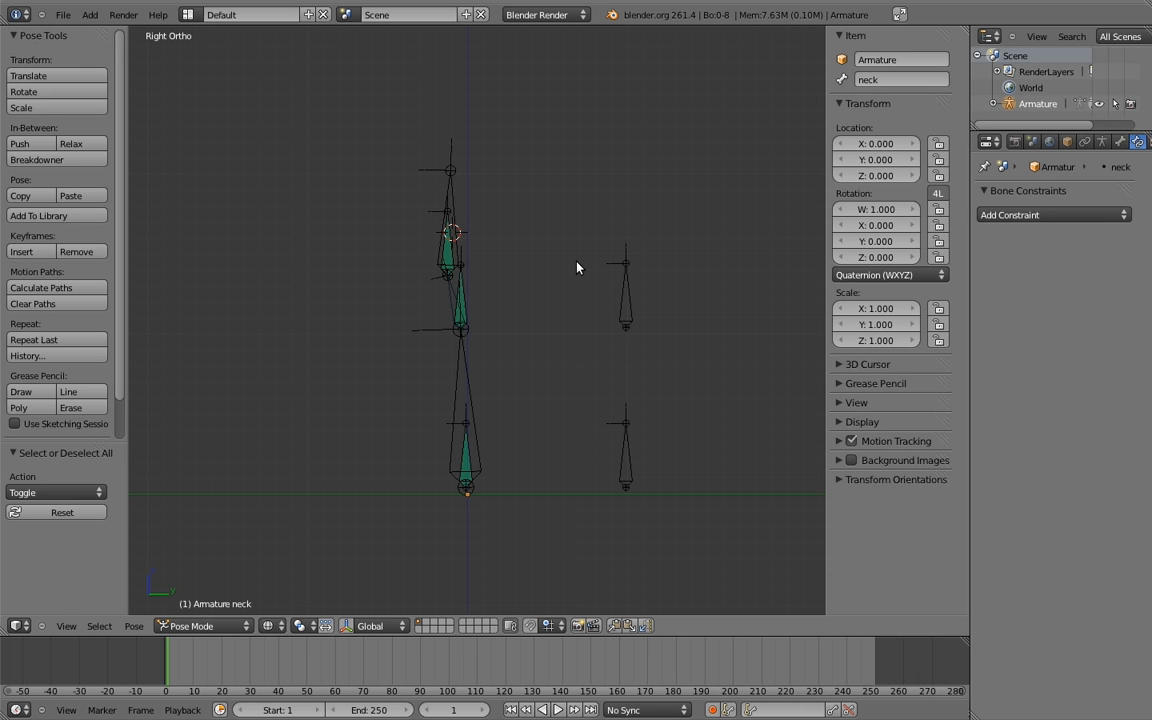
Step: Switch modes to adjust the body.004 control bone beside the rig
{"action": "left_click", "coordinate": [210, 626]}
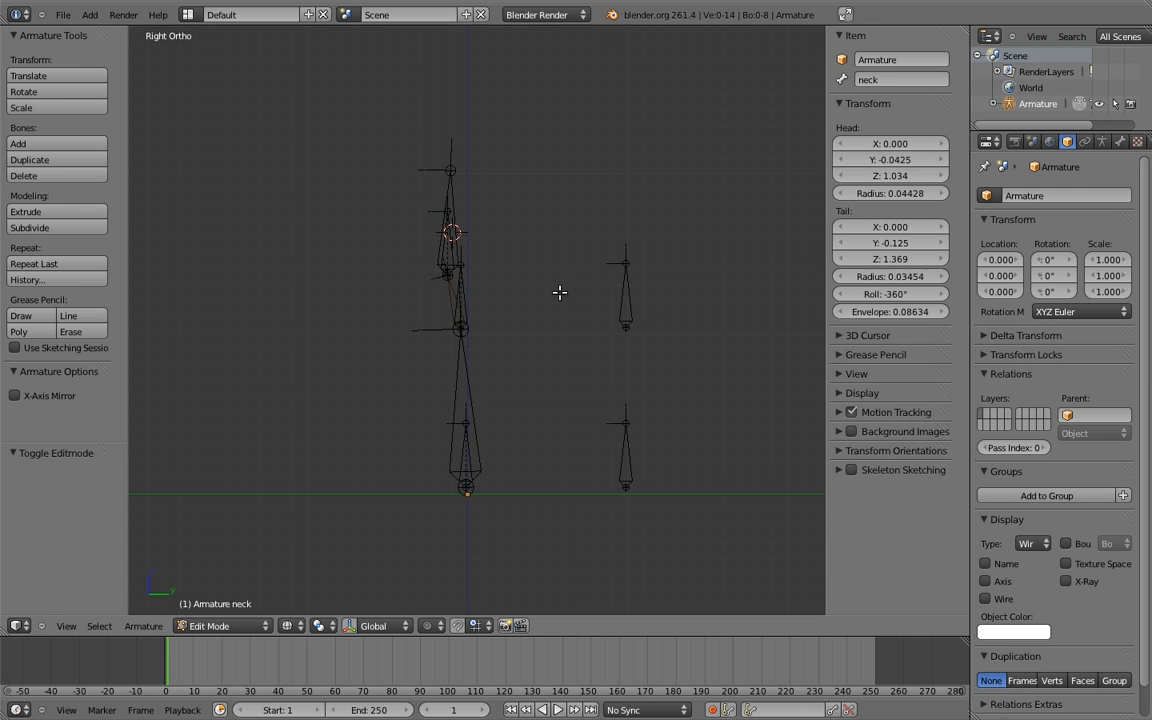
{"action": "left_click", "coordinate": [222, 626]}
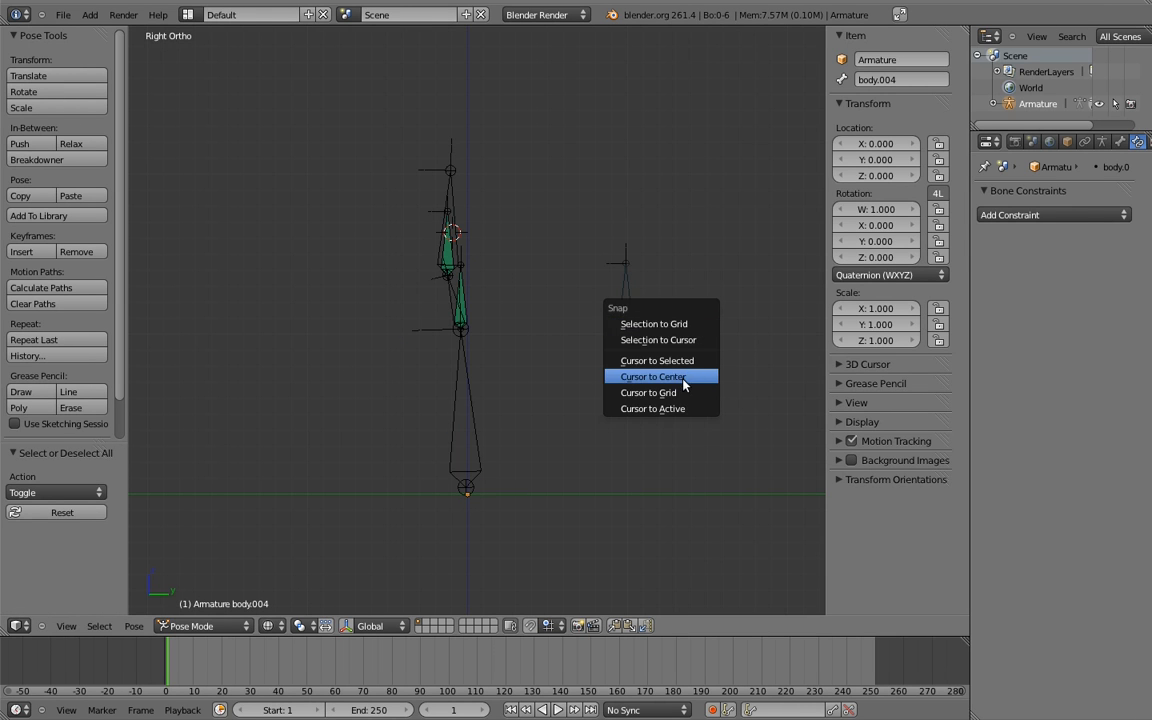
Step: Snap the 3D cursor to the scene origin and move the constrained bones to another layer
{"action": "left_click", "coordinate": [655, 376]}
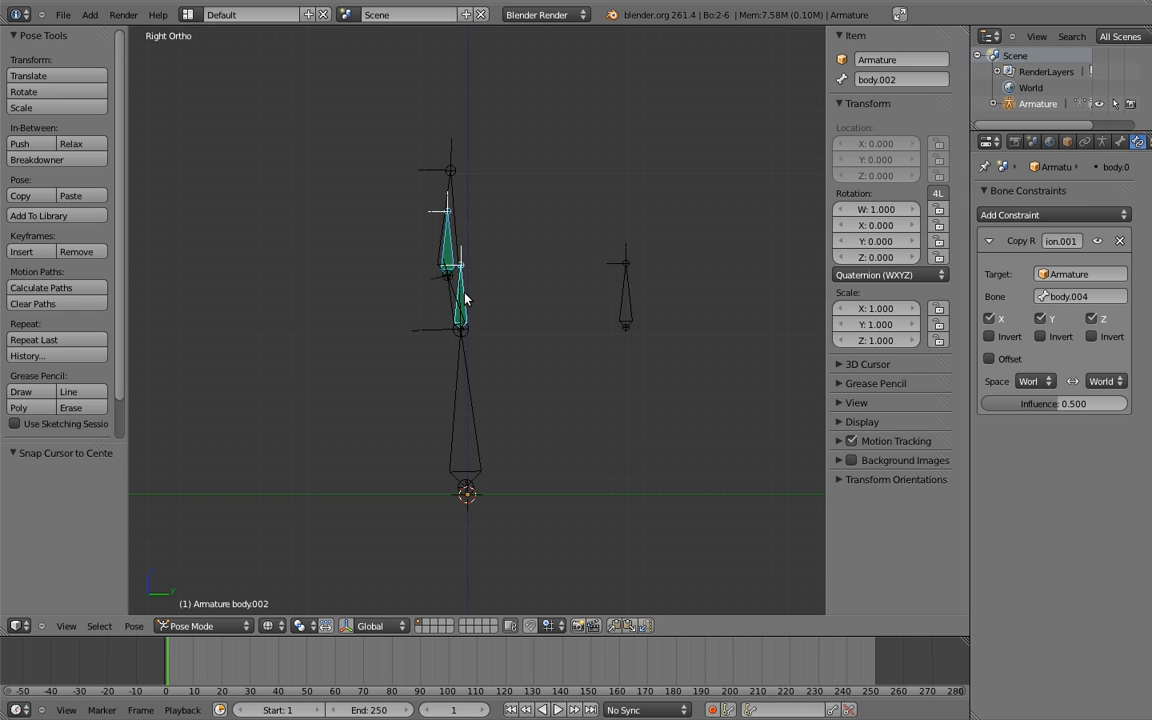
{"action": "left_click", "coordinate": [685, 287]}
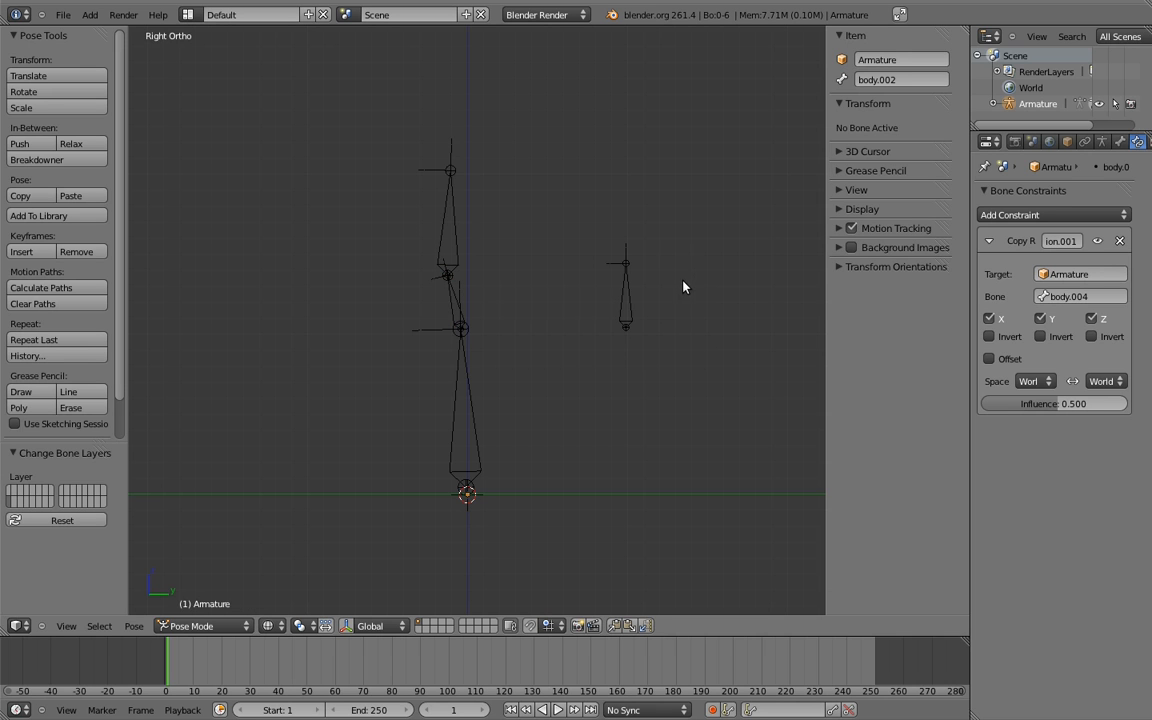
{"action": "mouse_move", "coordinate": [686, 283]}
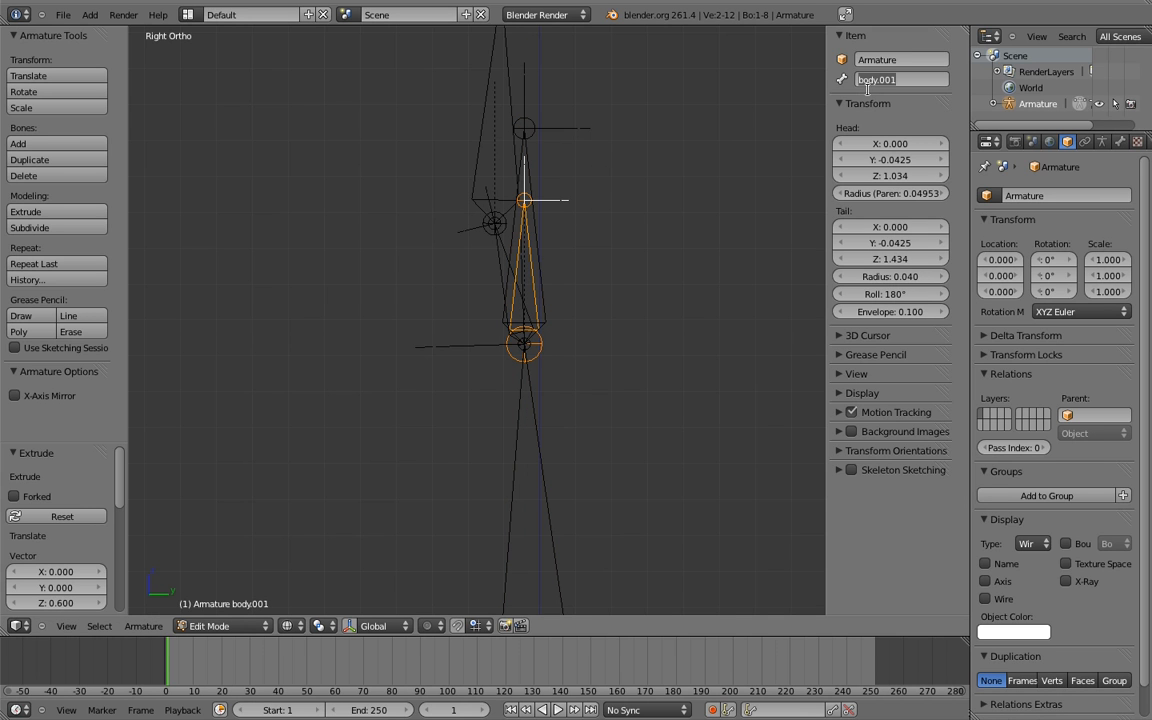
Step: Name the two extruded neck bones 'socket' and 'parent'
{"action": "type", "text": "socket"}
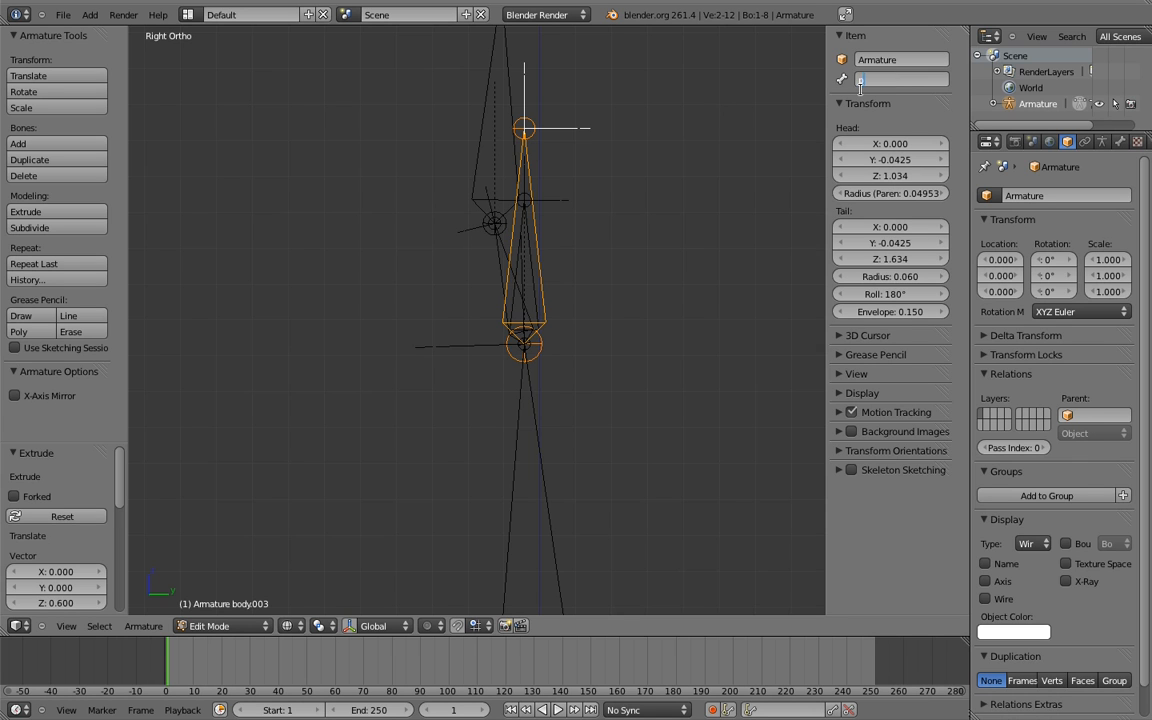
{"action": "type", "text": "parent"}
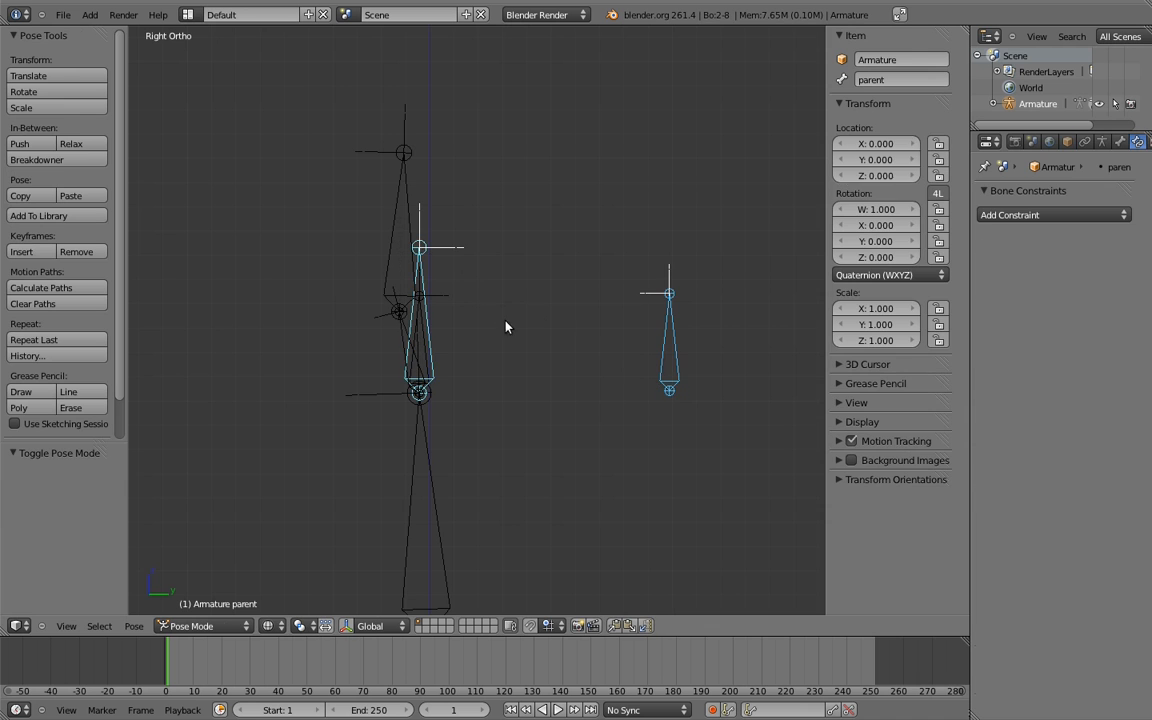
{"action": "left_click", "coordinate": [417, 330]}
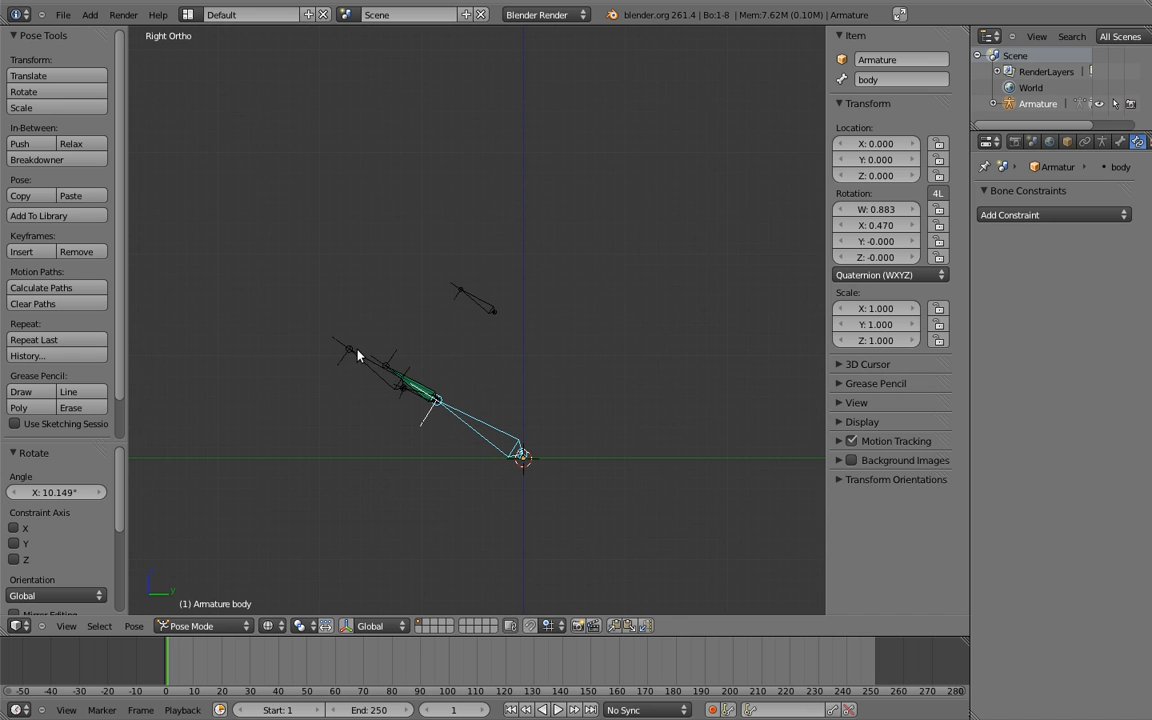
{"action": "mouse_move", "coordinate": [512, 381]}
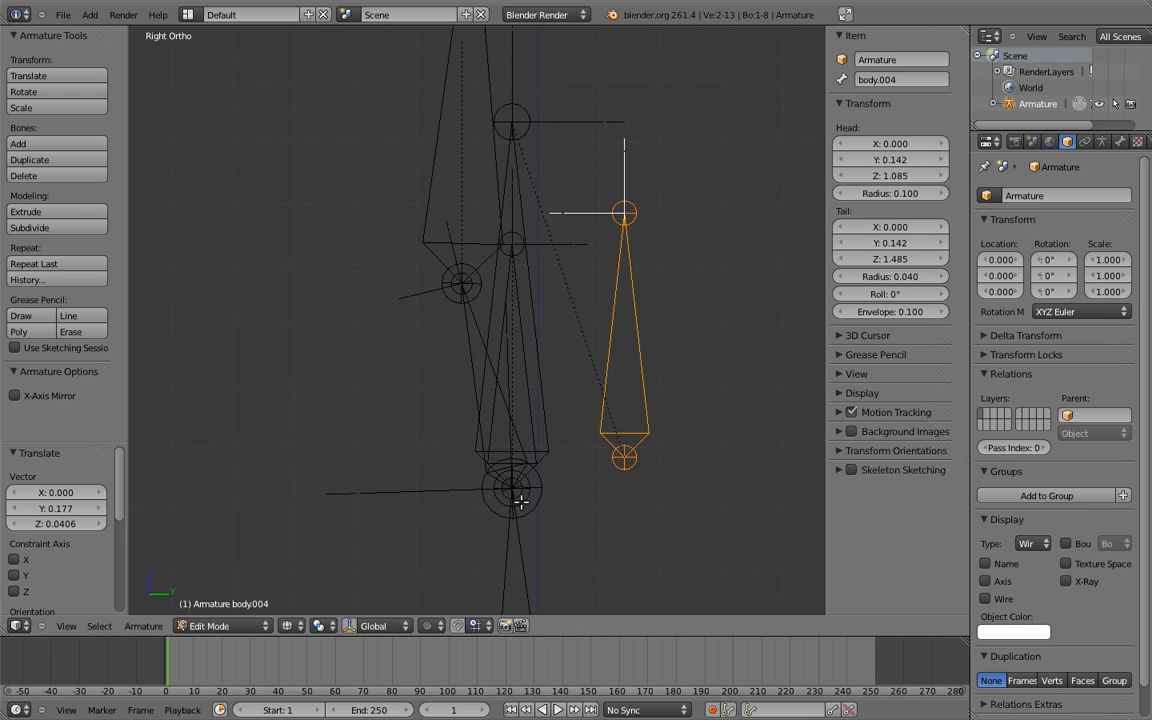
Step: Snap the 3D cursor to the neck joint and move body.004 onto it
{"action": "left_click", "coordinate": [511, 490]}
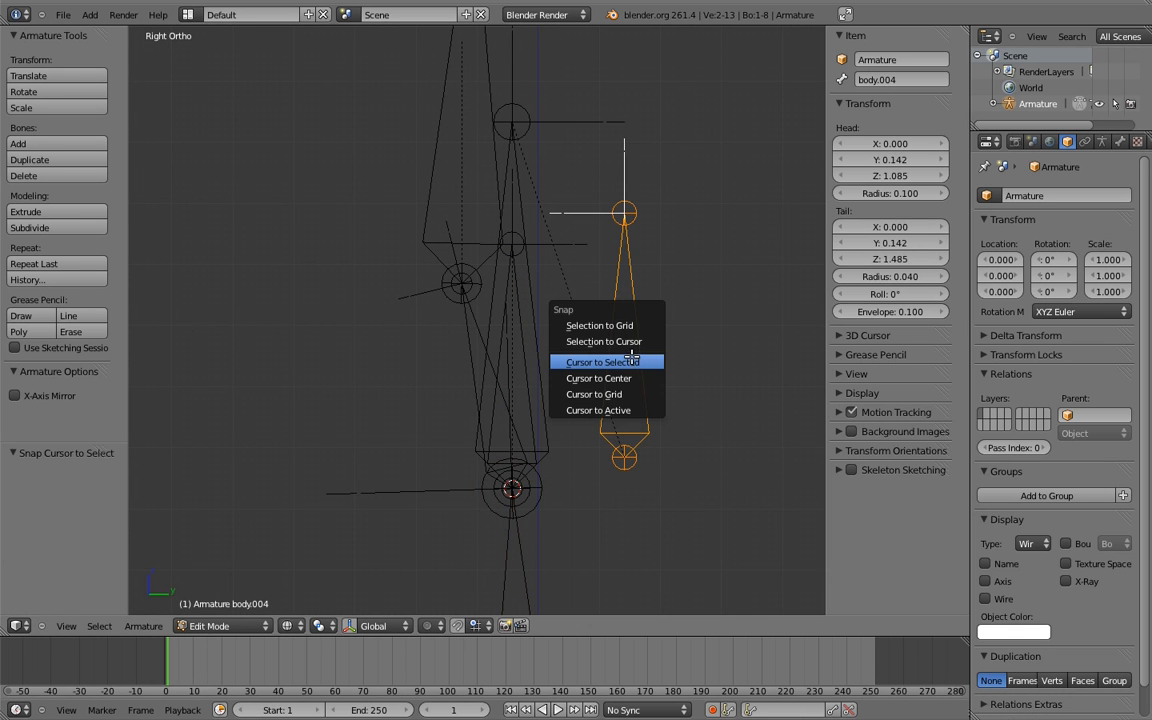
{"action": "left_click", "coordinate": [598, 361]}
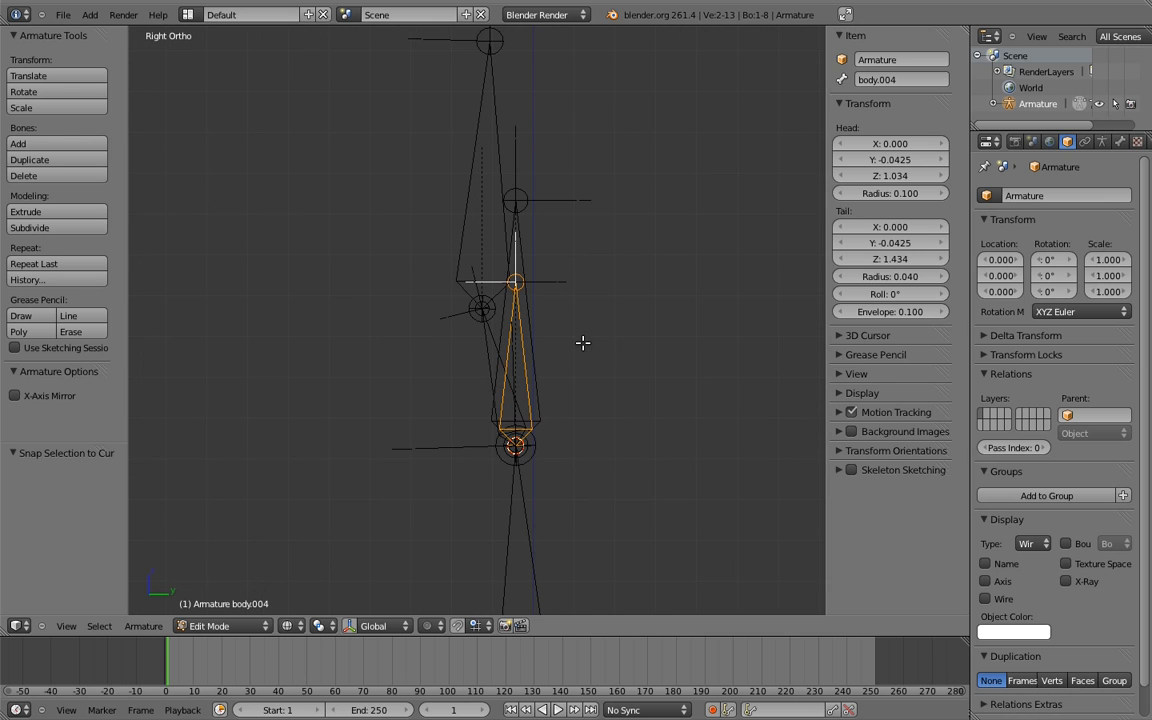
{"action": "left_click", "coordinate": [220, 626]}
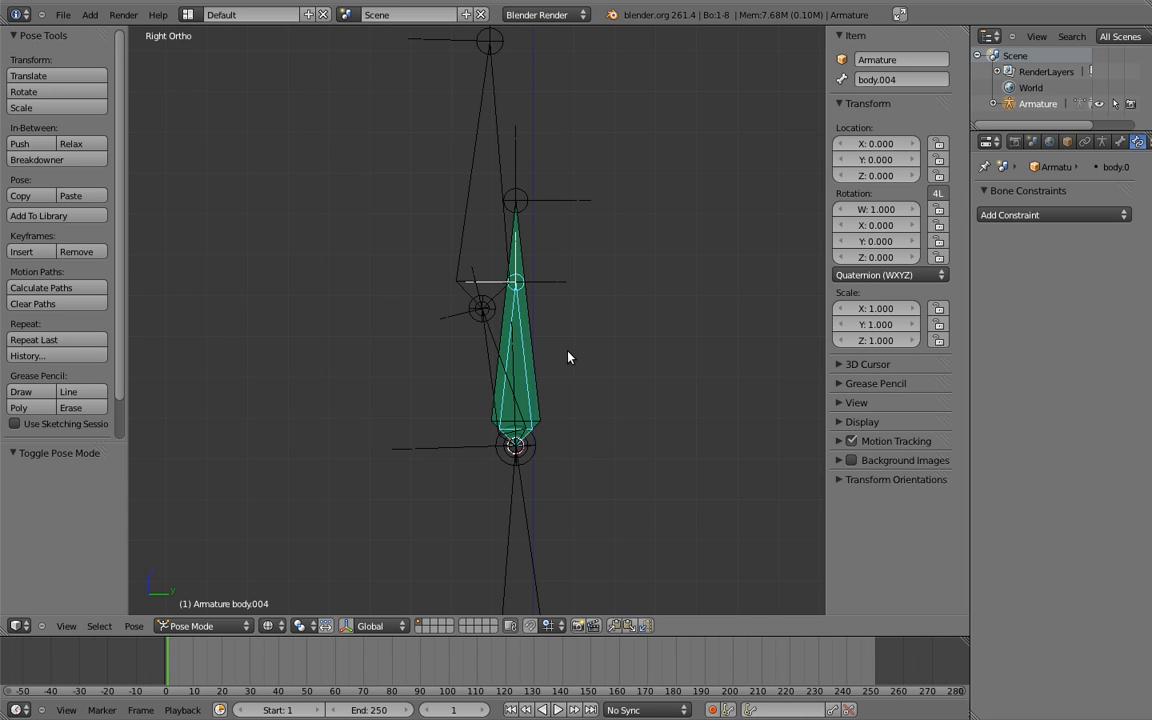
{"action": "mouse_move", "coordinate": [540, 318]}
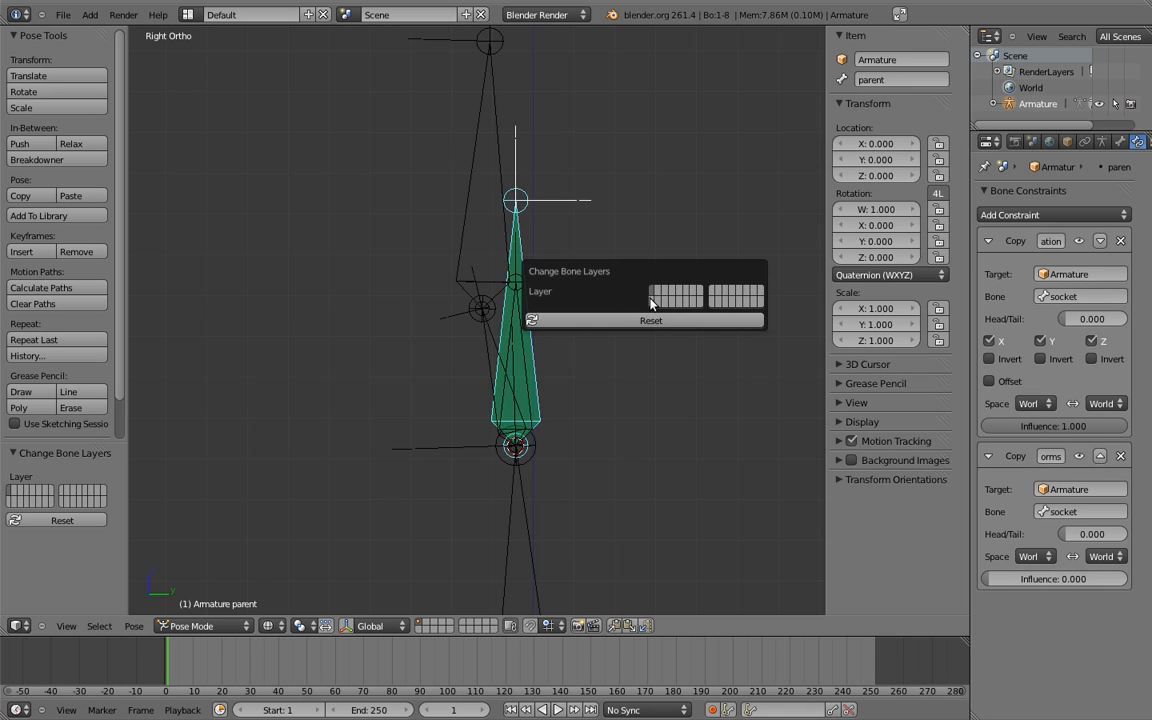
Step: Move the parent bone to another bone layer
{"action": "left_click", "coordinate": [525, 340]}
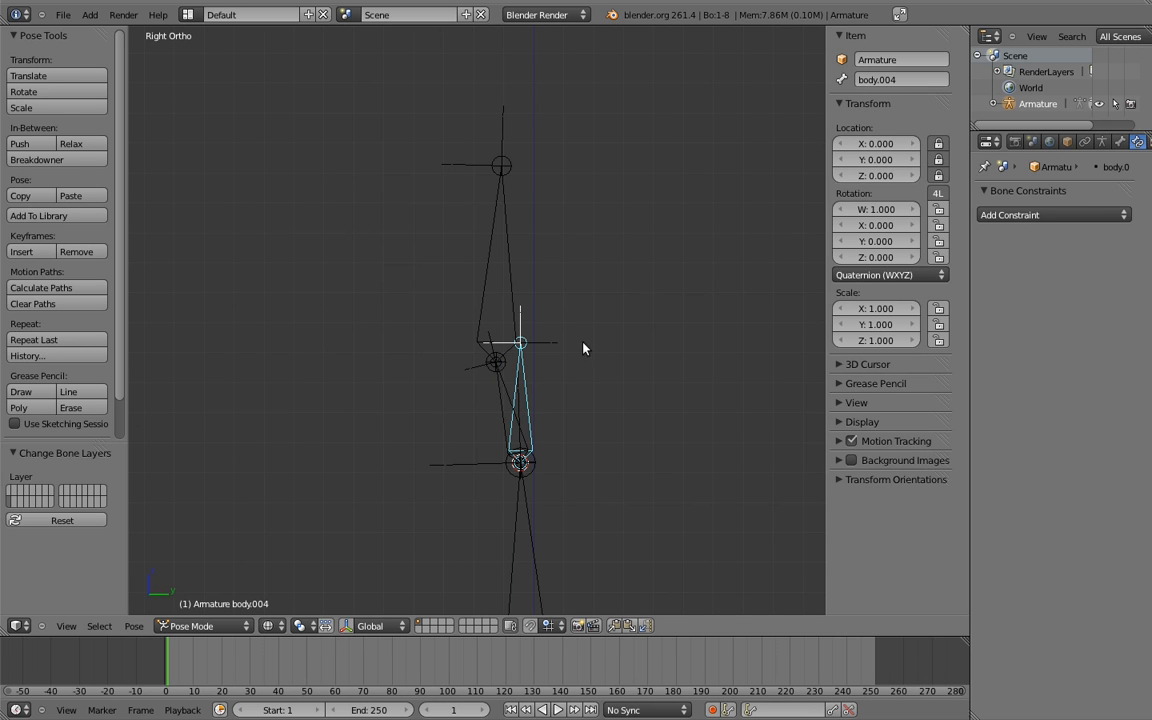
{"action": "mouse_move", "coordinate": [528, 392]}
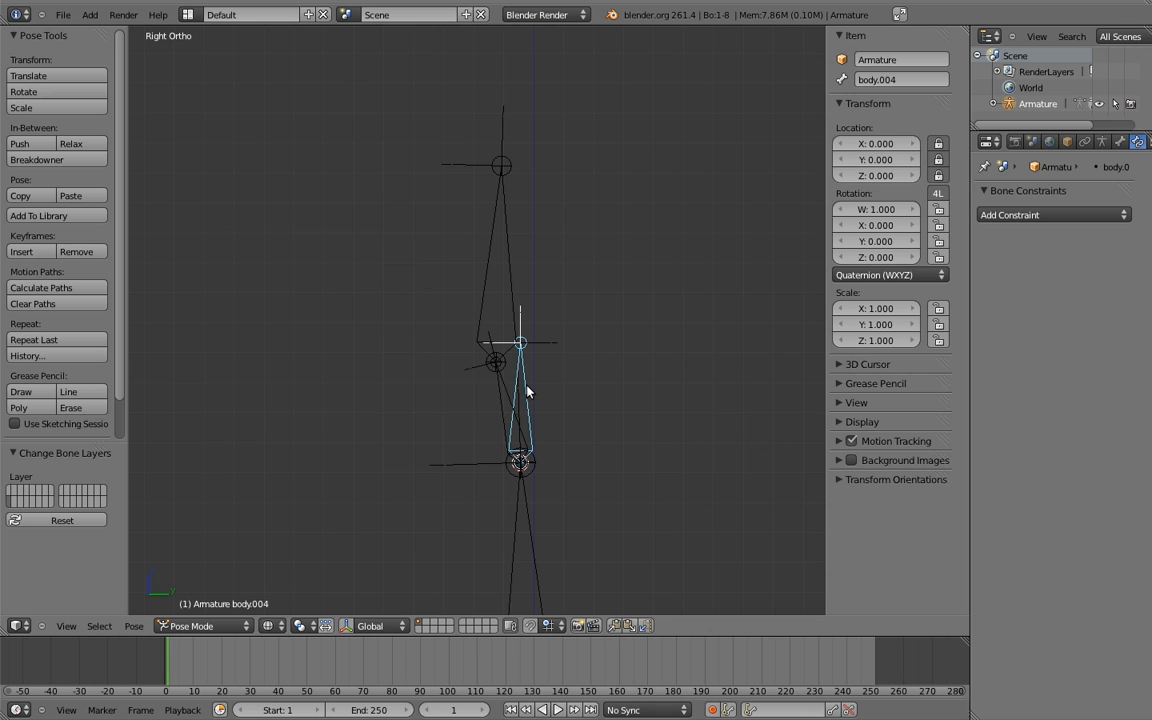